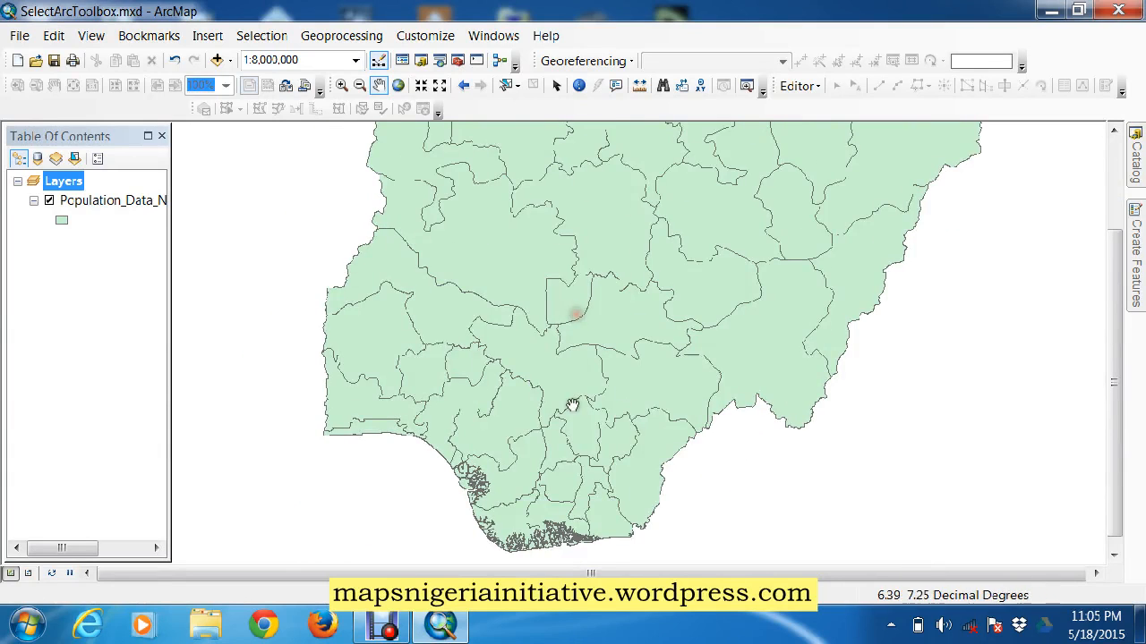
# Step: Pan the Nigeria 2006 census map to a new position in the view
pyautogui.moveTo(573, 403); pyautogui.dragTo(630, 272)
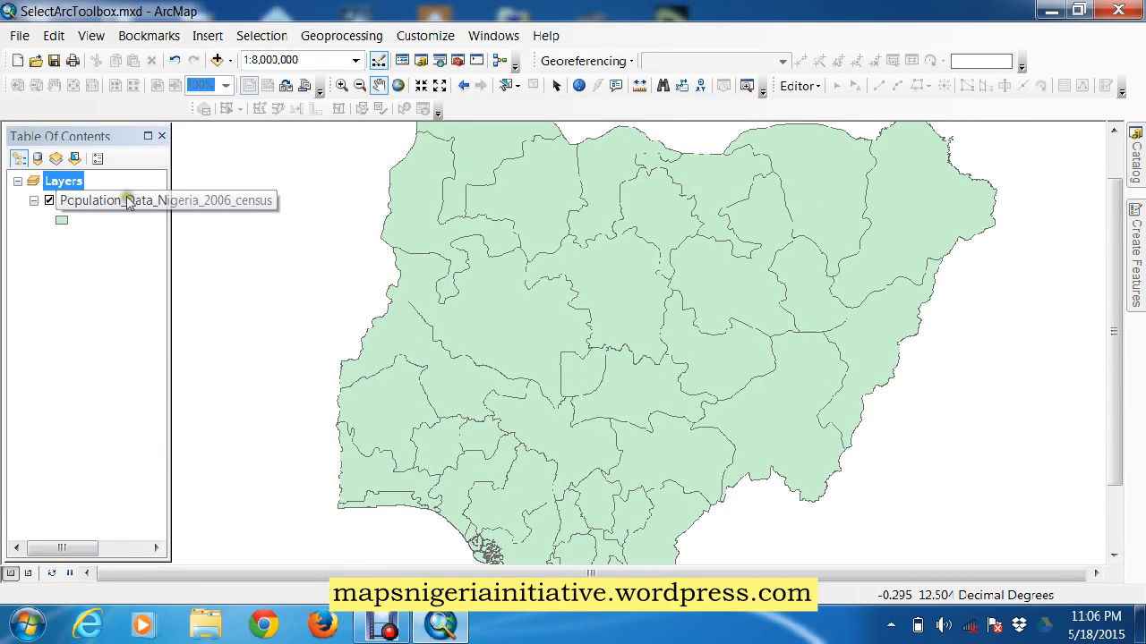
pyautogui.rightClick(108, 200)
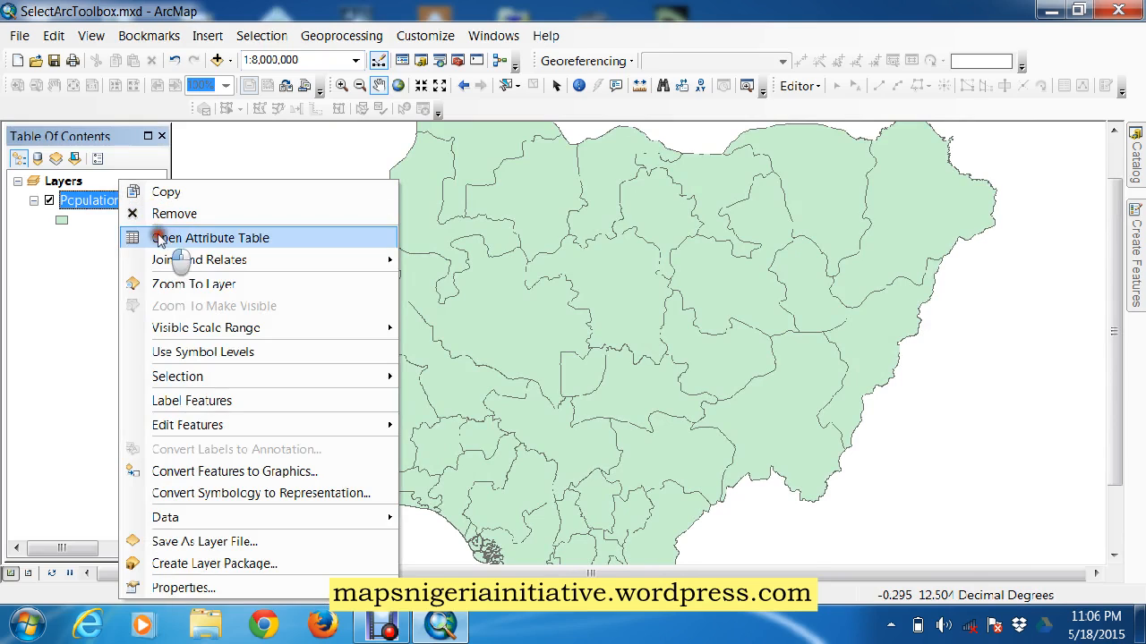
pyautogui.click(213, 236)
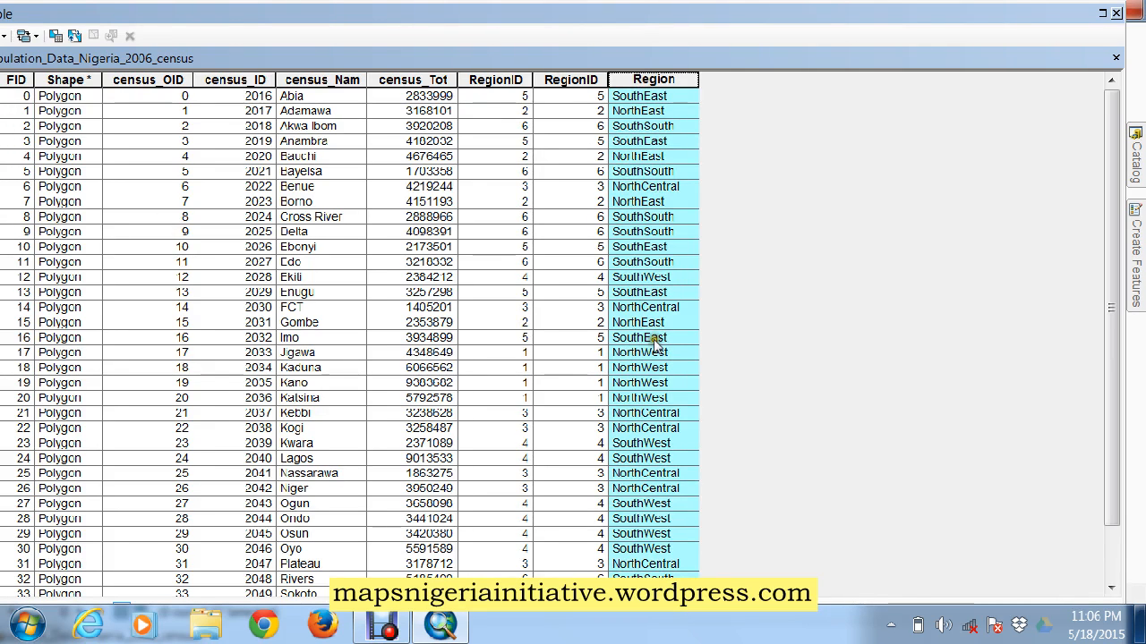
pyautogui.moveTo(651, 160)
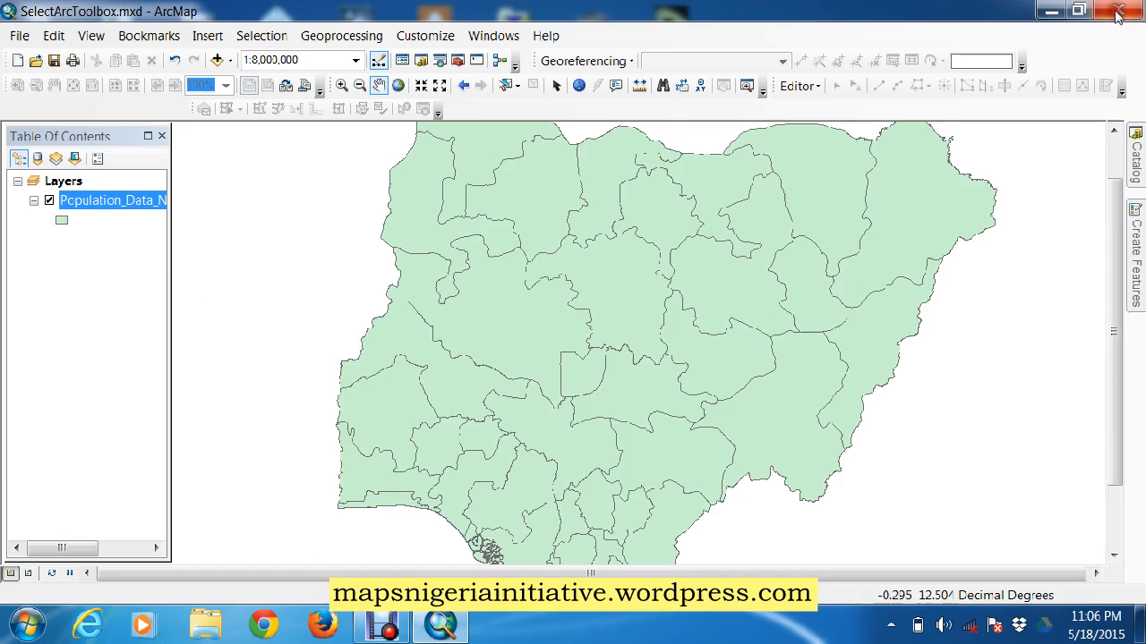
pyautogui.moveTo(447, 401)
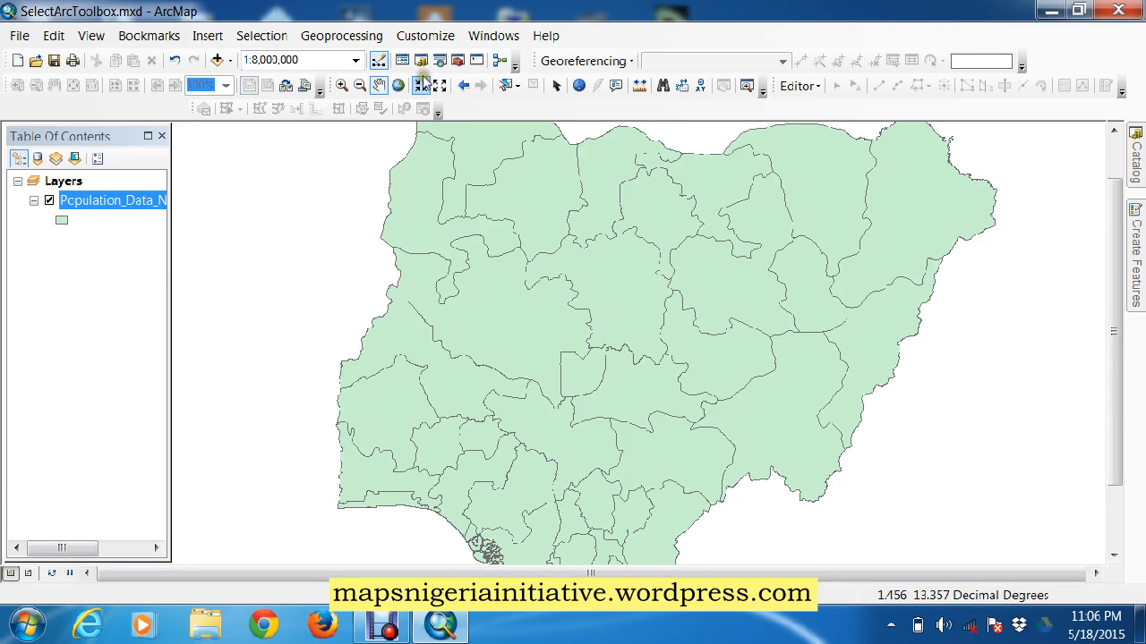
# Step: Reach the Select tool under Analysis Tools > Extract in ArcToolbox and launch it
pyautogui.click(459, 61)
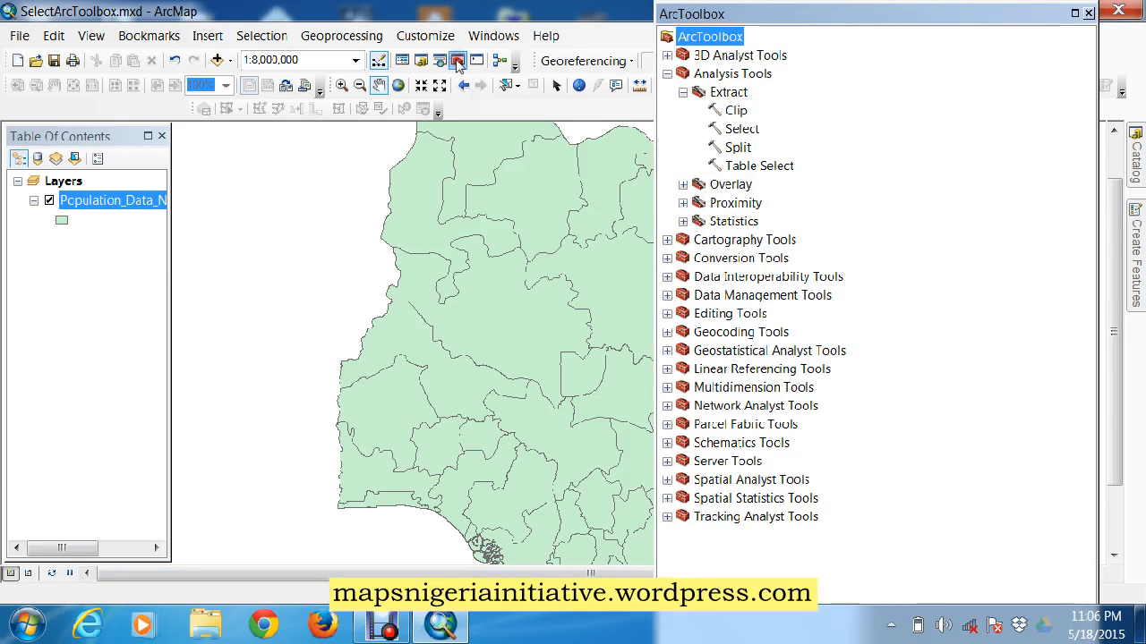
pyautogui.click(667, 74)
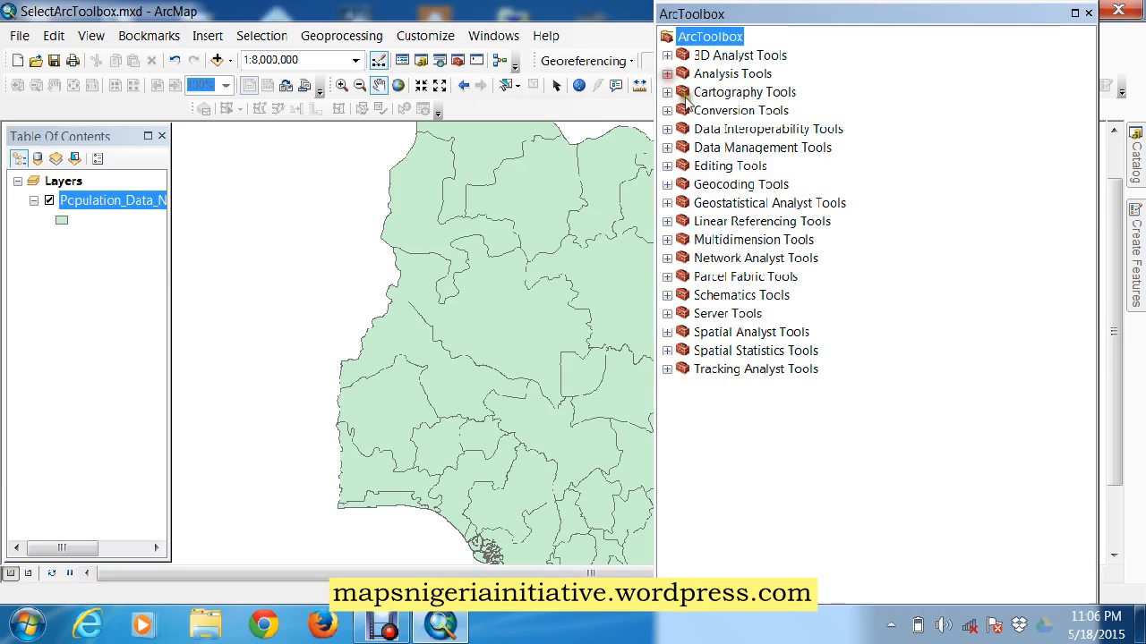
pyautogui.click(667, 73)
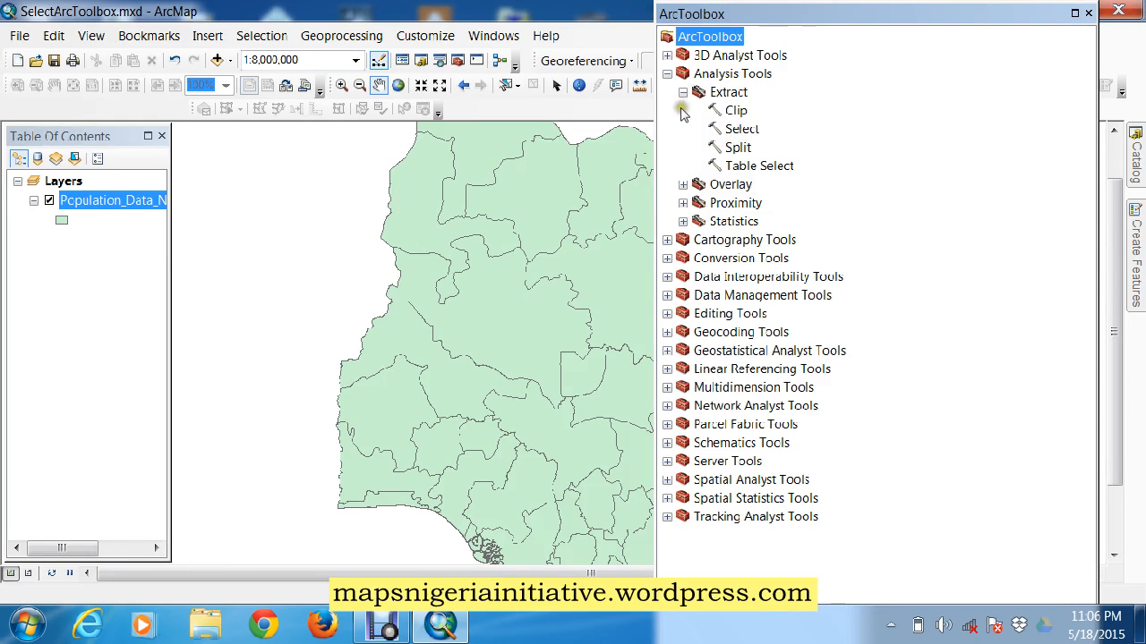
pyautogui.doubleClick(741, 129)
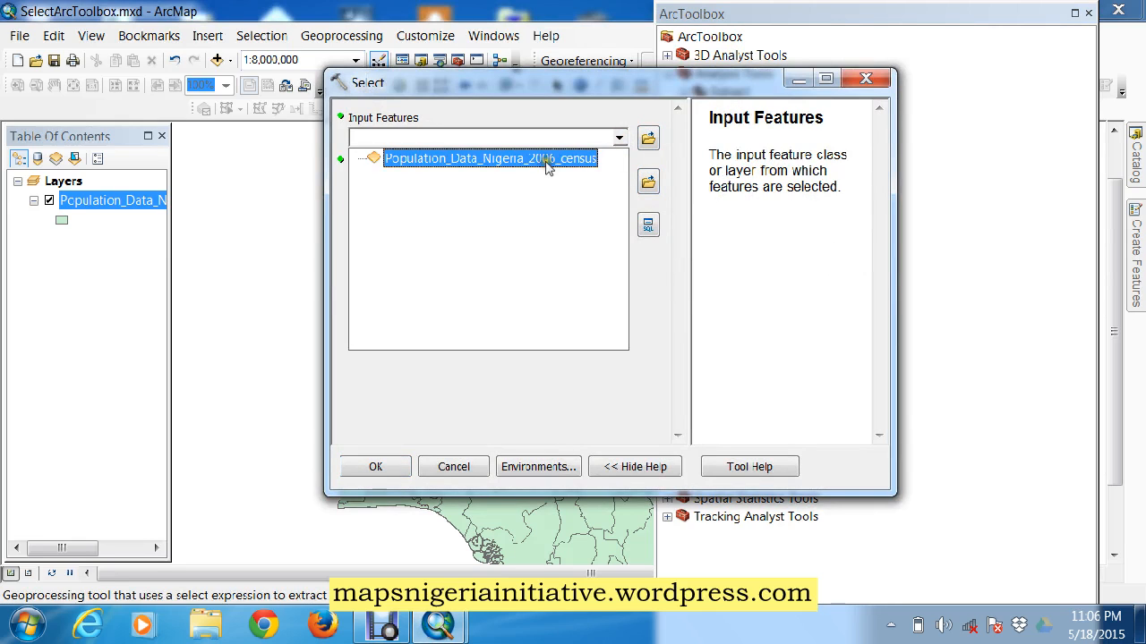
# Step: Use the census layer as input features and name the output feature class 'southwest'
pyautogui.click(491, 158)
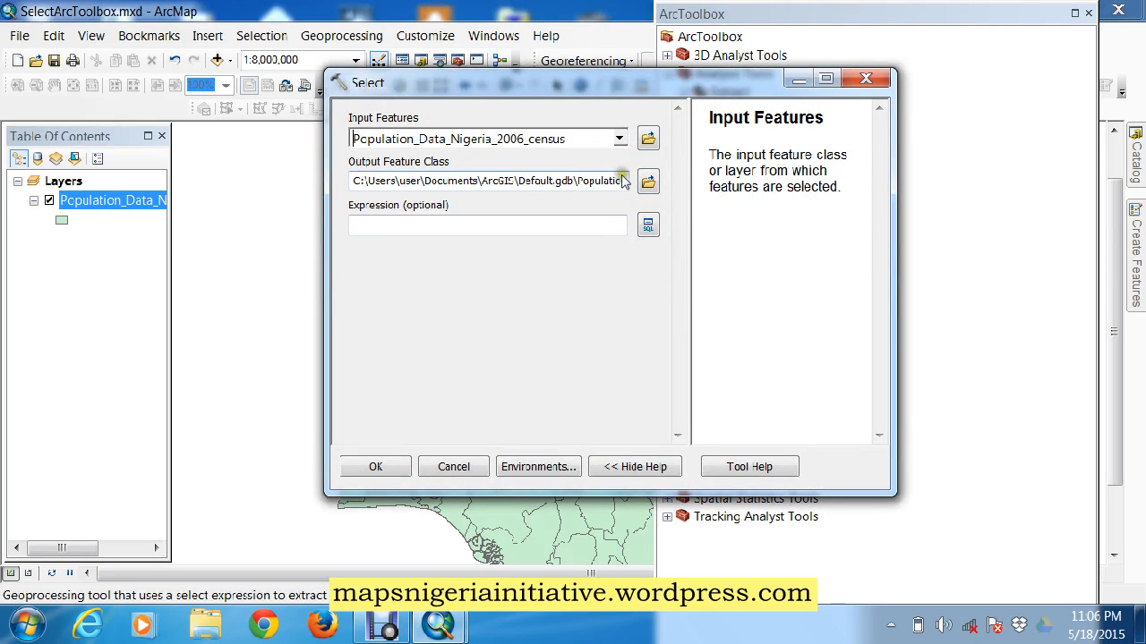
pyautogui.click(648, 180)
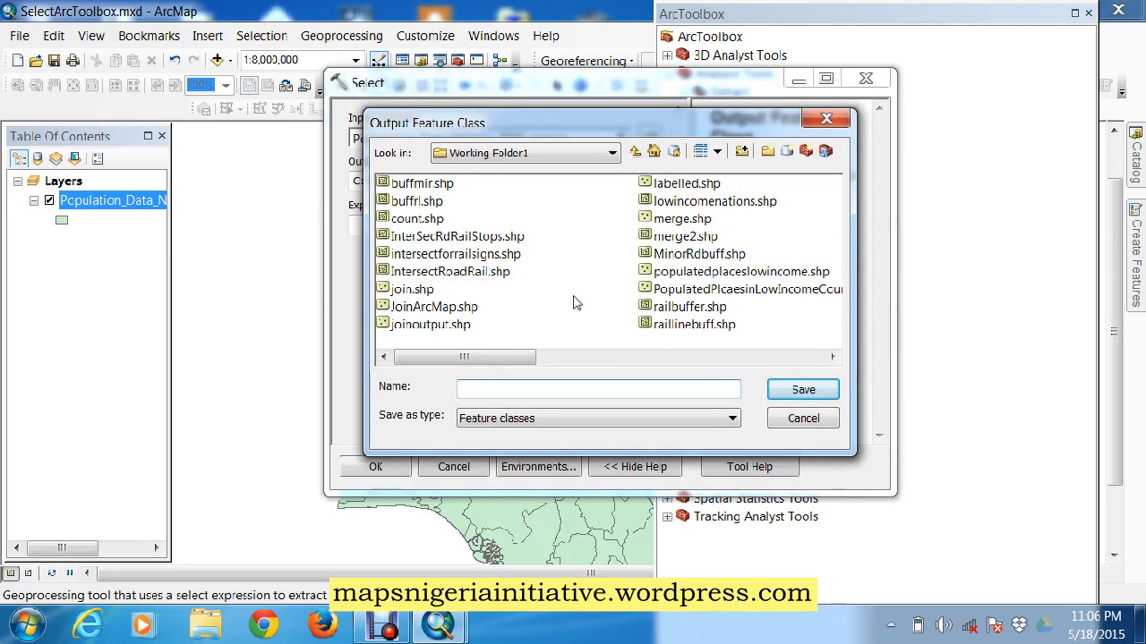
pyautogui.write('southwe')
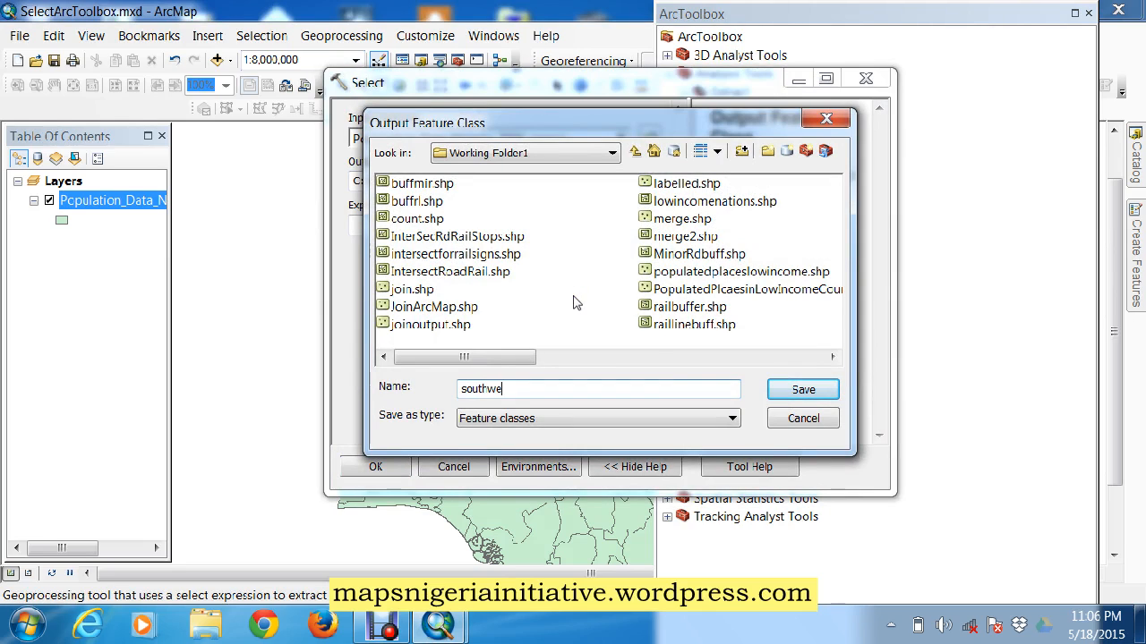
pyautogui.write('st')
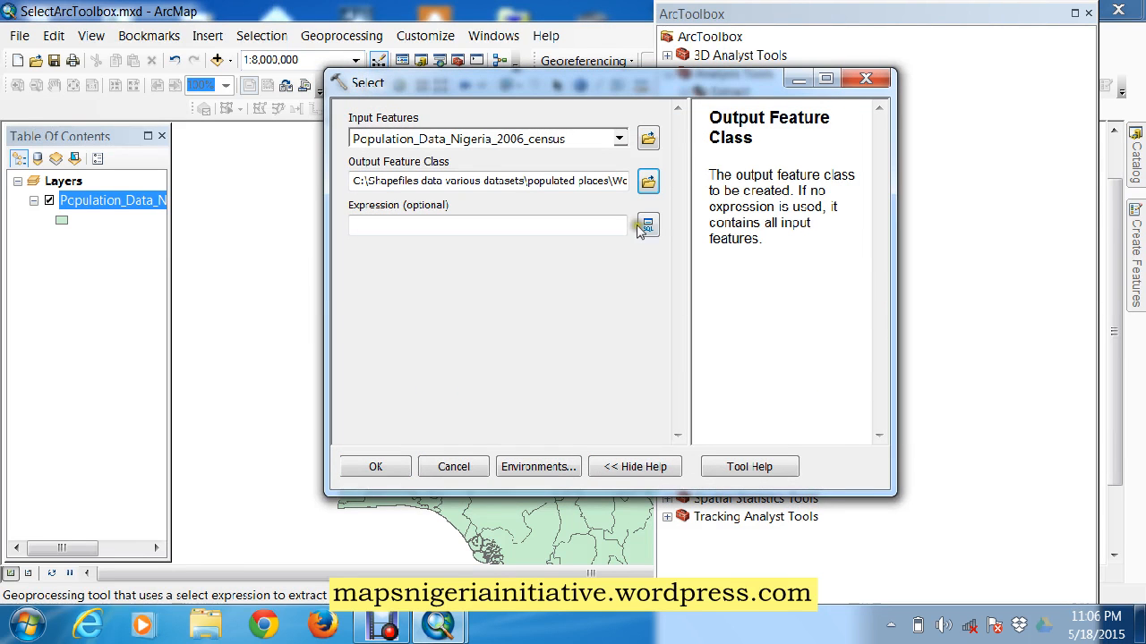
pyautogui.click(646, 226)
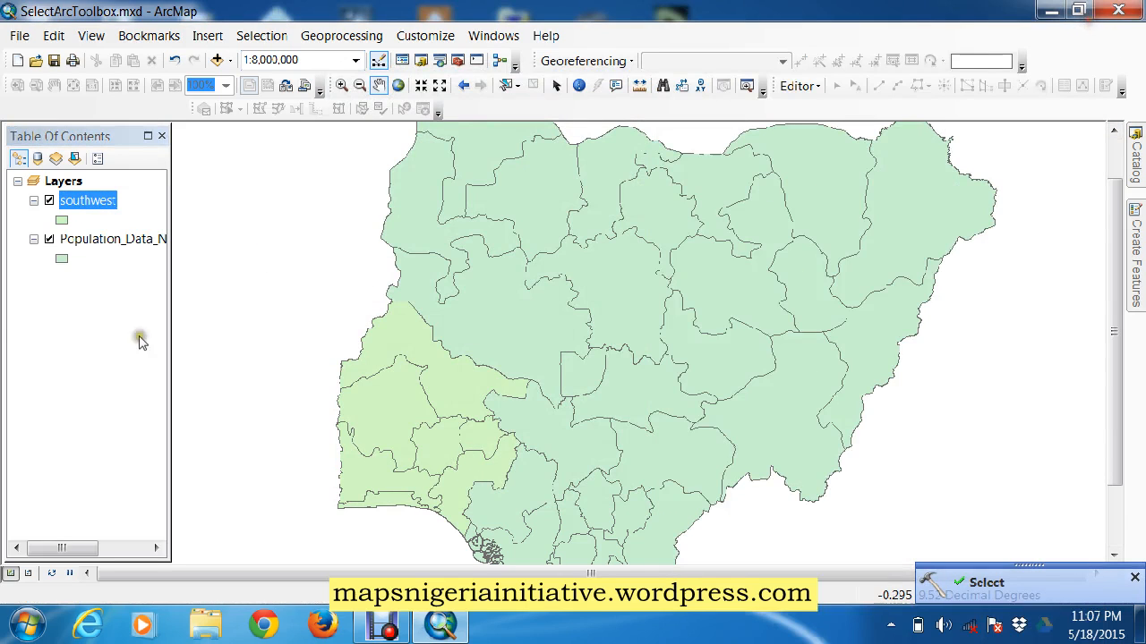
# Step: Switch off the Population_Data census layer and pan so only the southwest states show
pyautogui.click(50, 240)
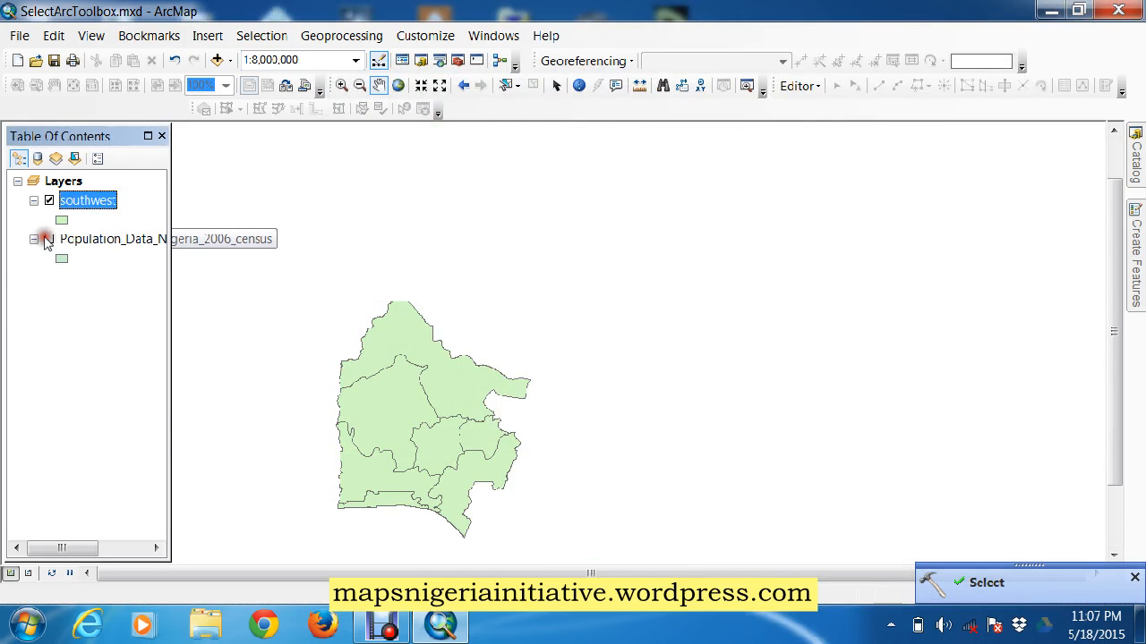
pyautogui.click(32, 240)
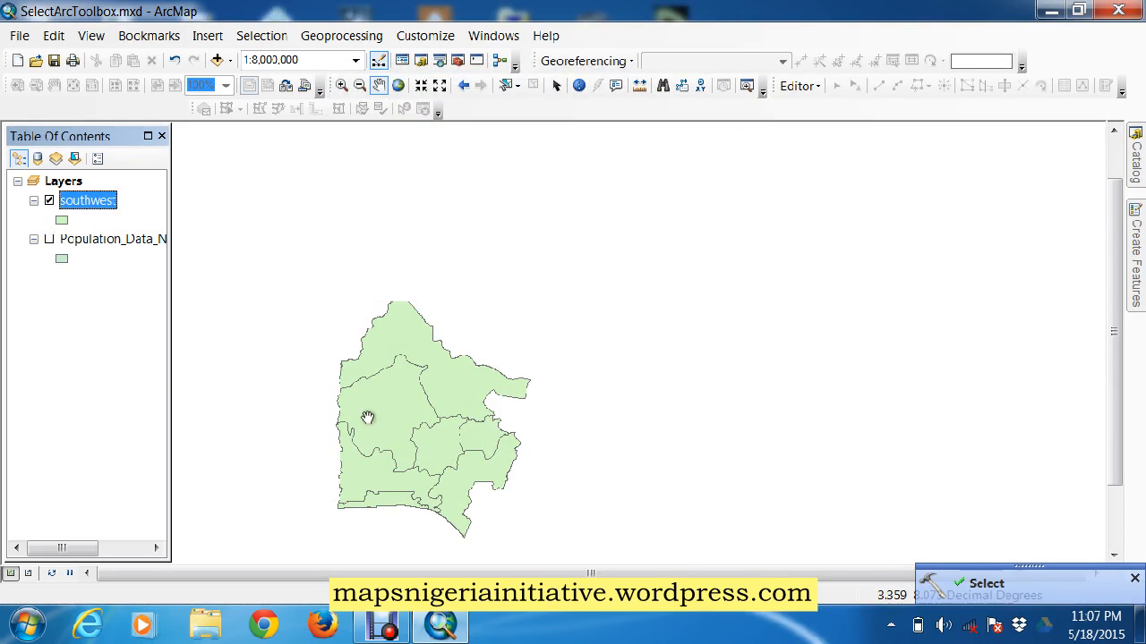
pyautogui.moveTo(366, 419); pyautogui.dragTo(462, 295)
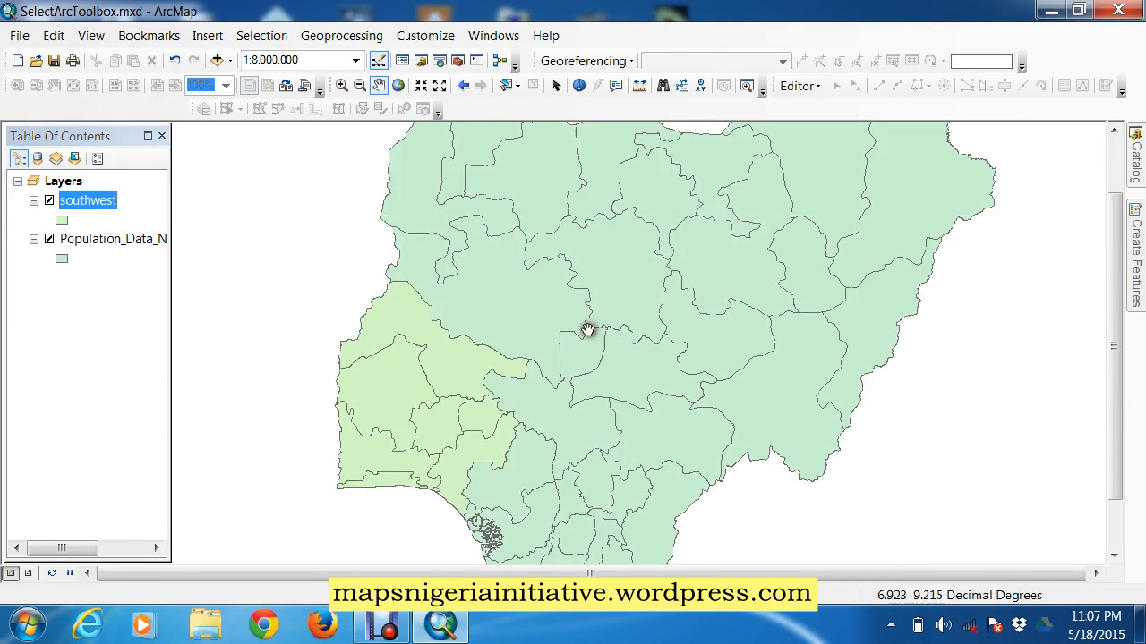
pyautogui.moveTo(301, 265)
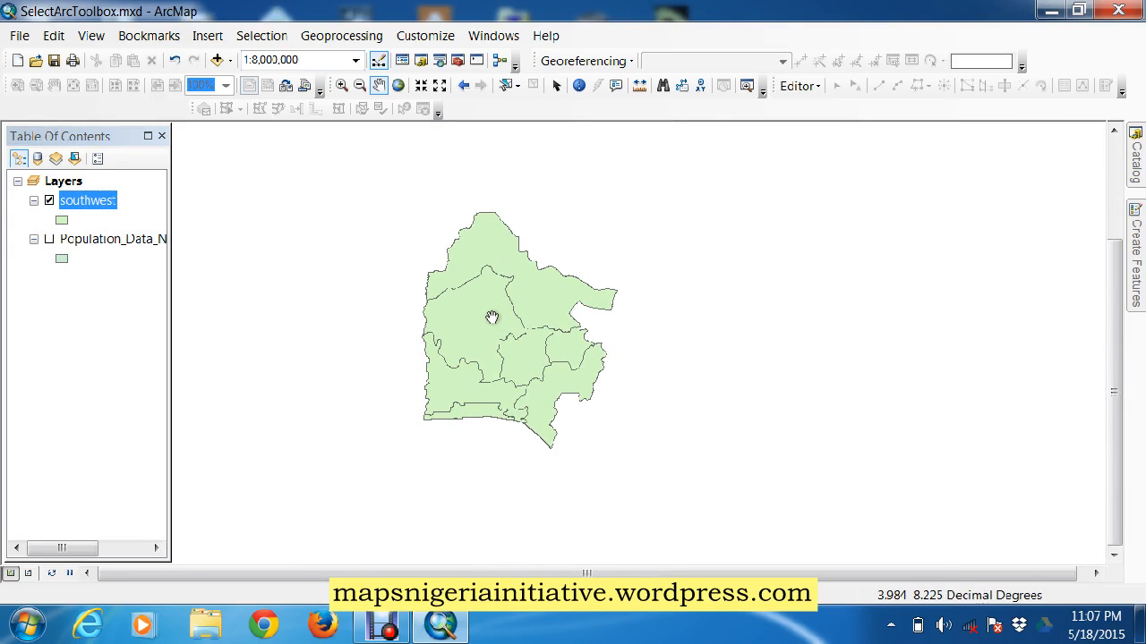
pyautogui.moveTo(490, 319); pyautogui.dragTo(612, 362)
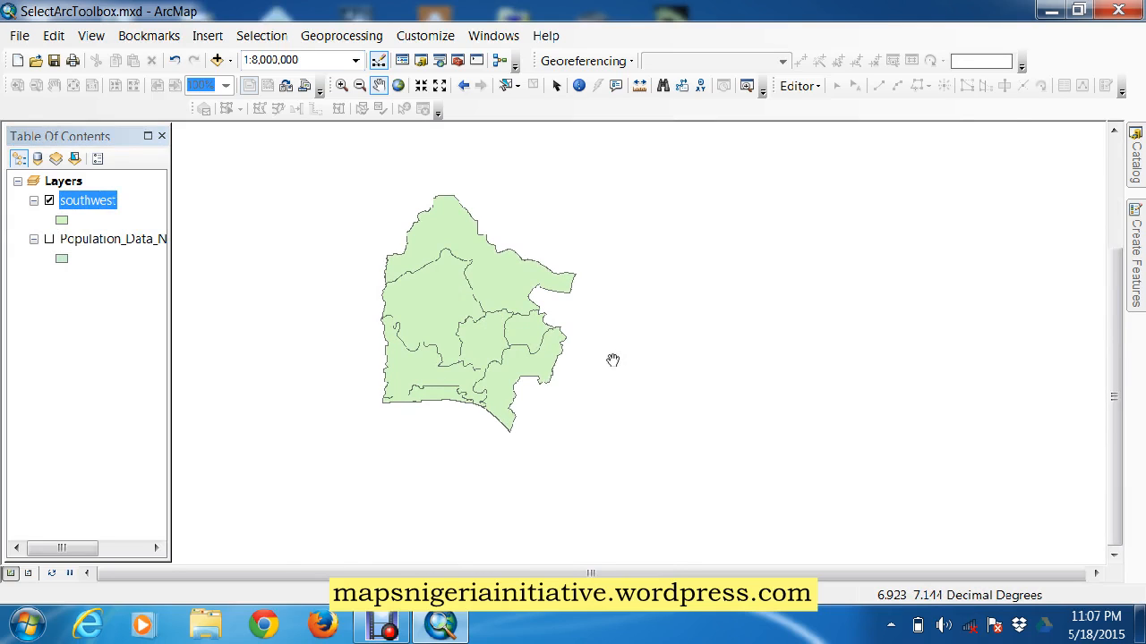